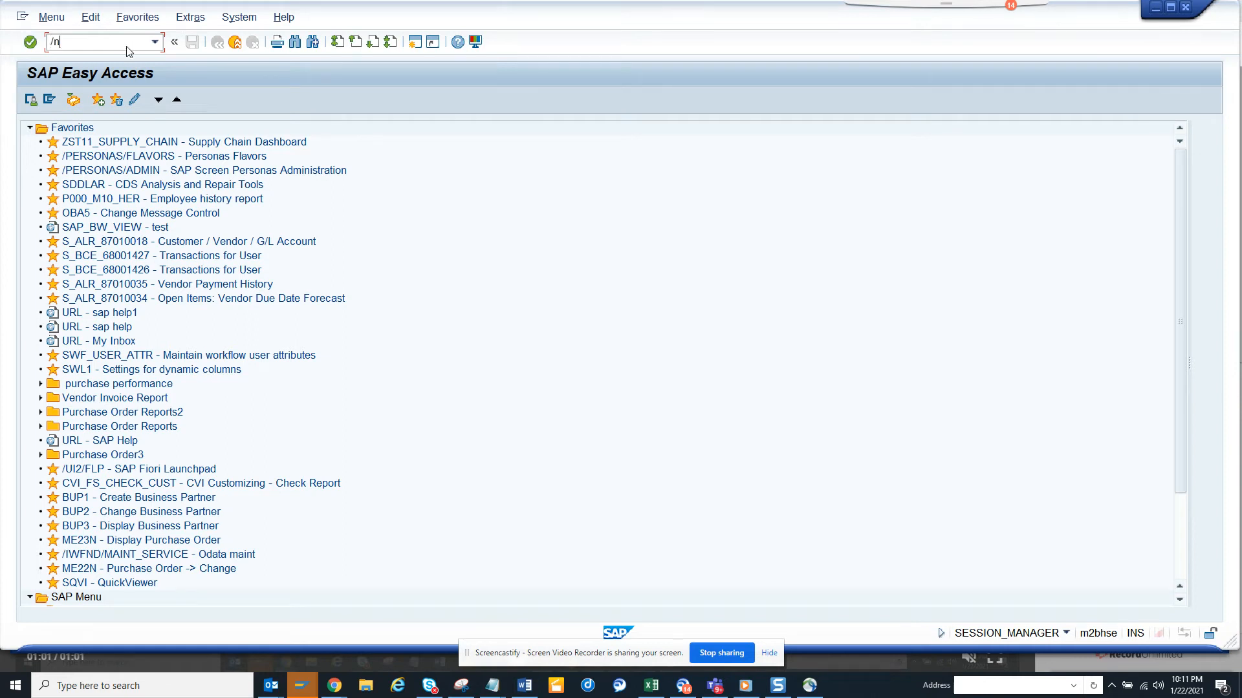
# Start transaction FBL1N, Vendor Line Item Display, from the command field.
pyautogui.write('fbl')
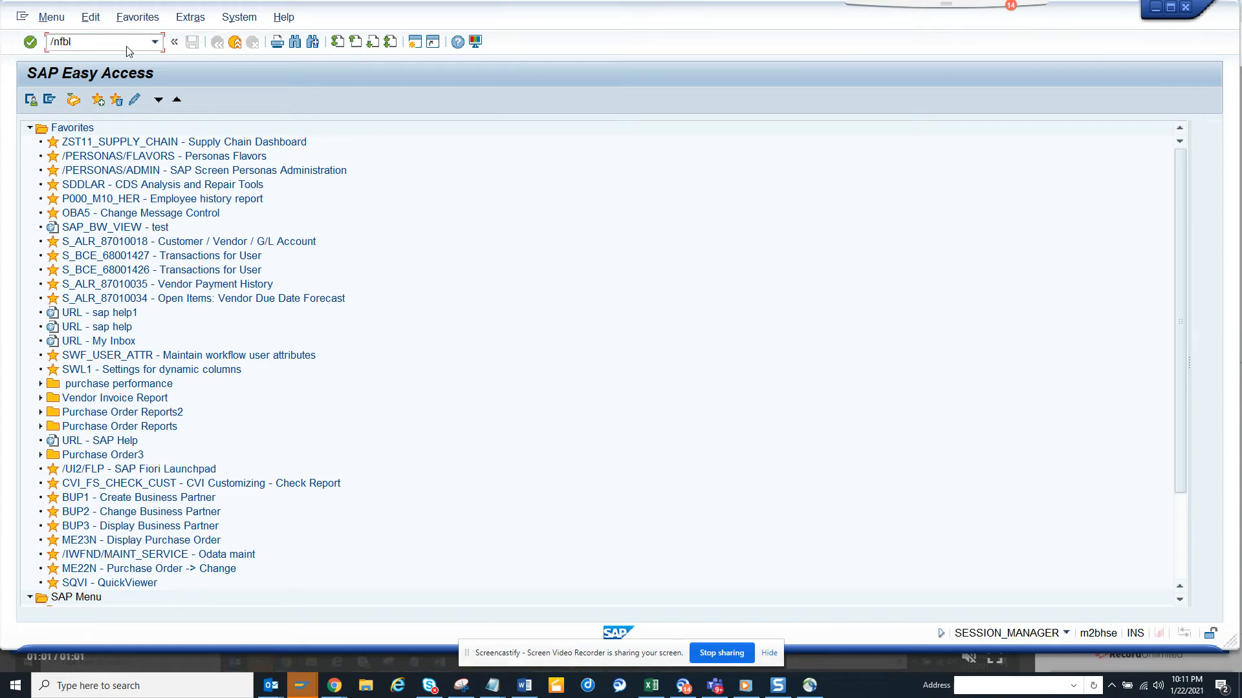
pyautogui.write('1')
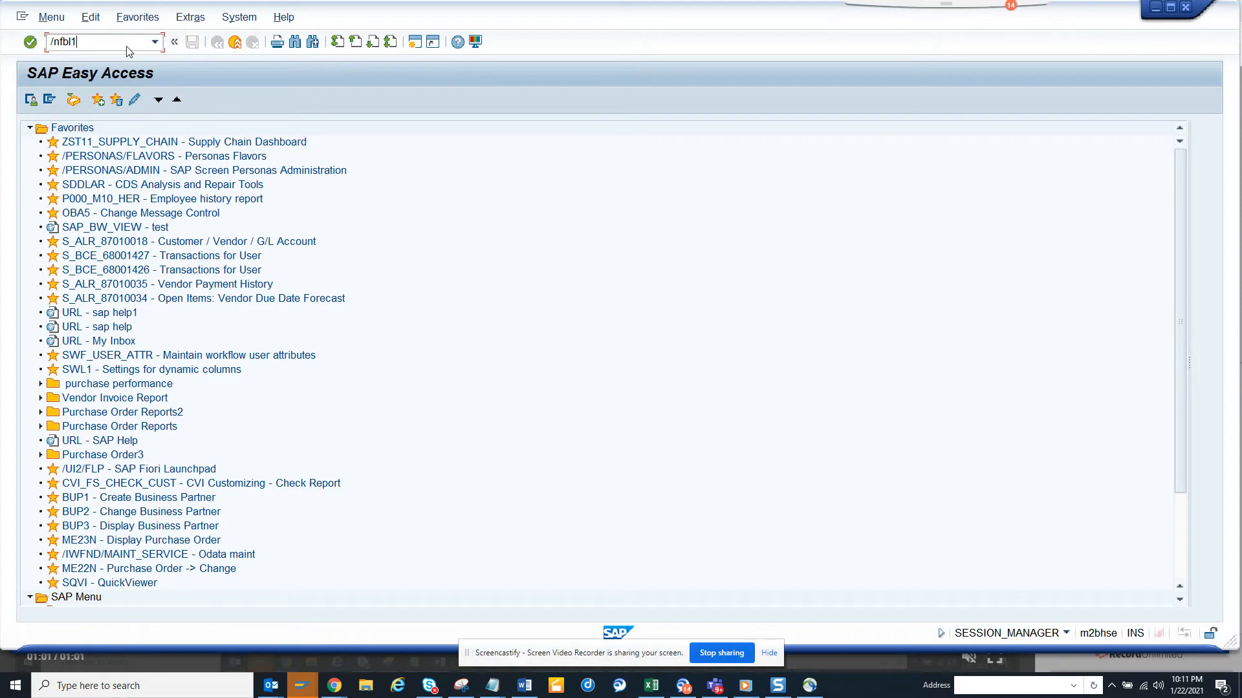
pyautogui.write('n')
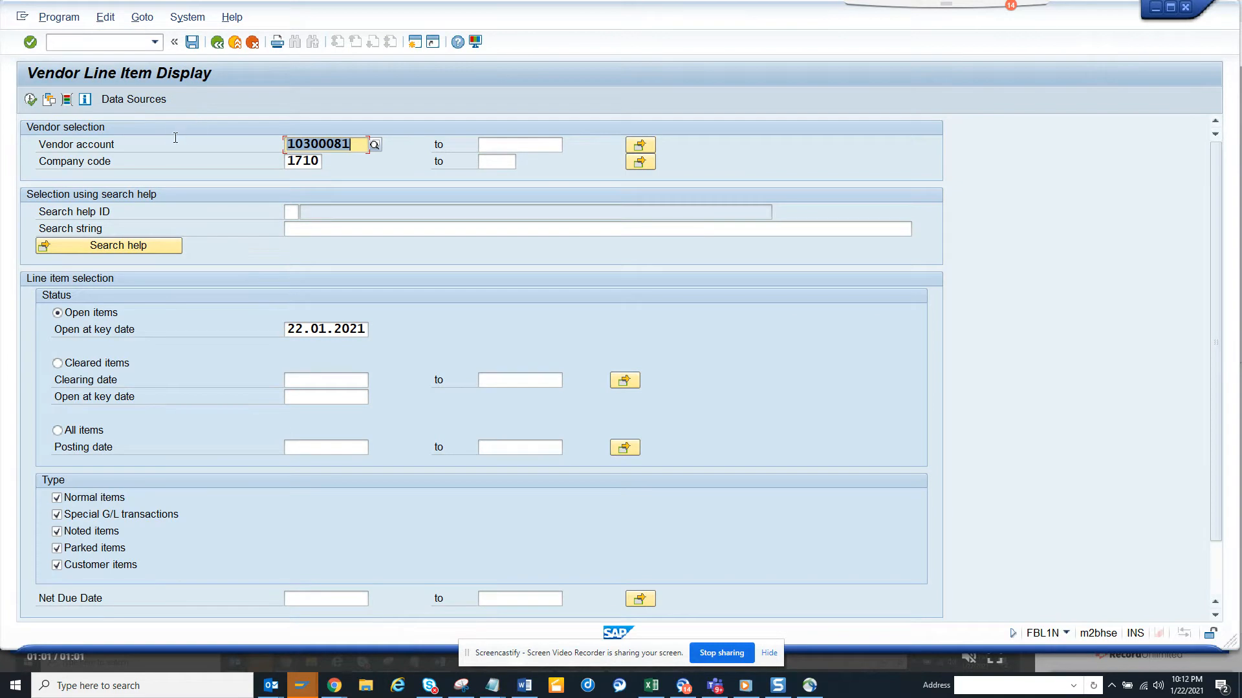
pyautogui.moveTo(138, 109)
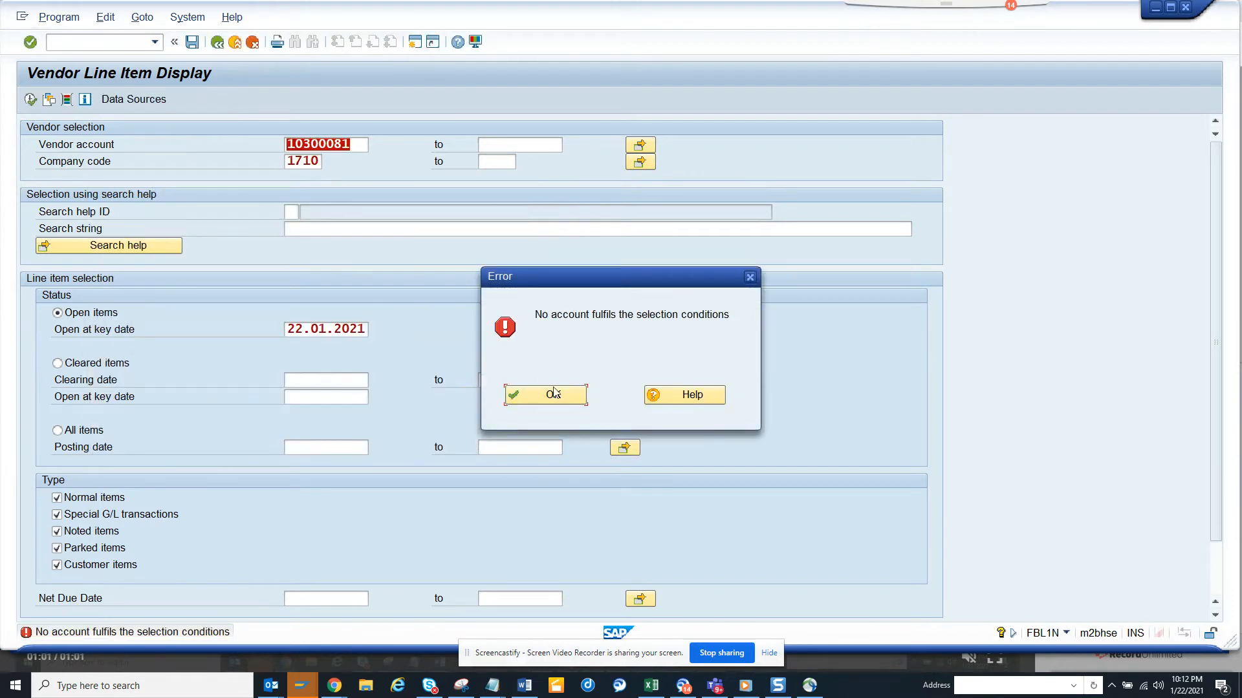
# Dismiss the 'No account fulfils the selection conditions' error for vendor 10300081, company code 1710.
pyautogui.click(545, 395)
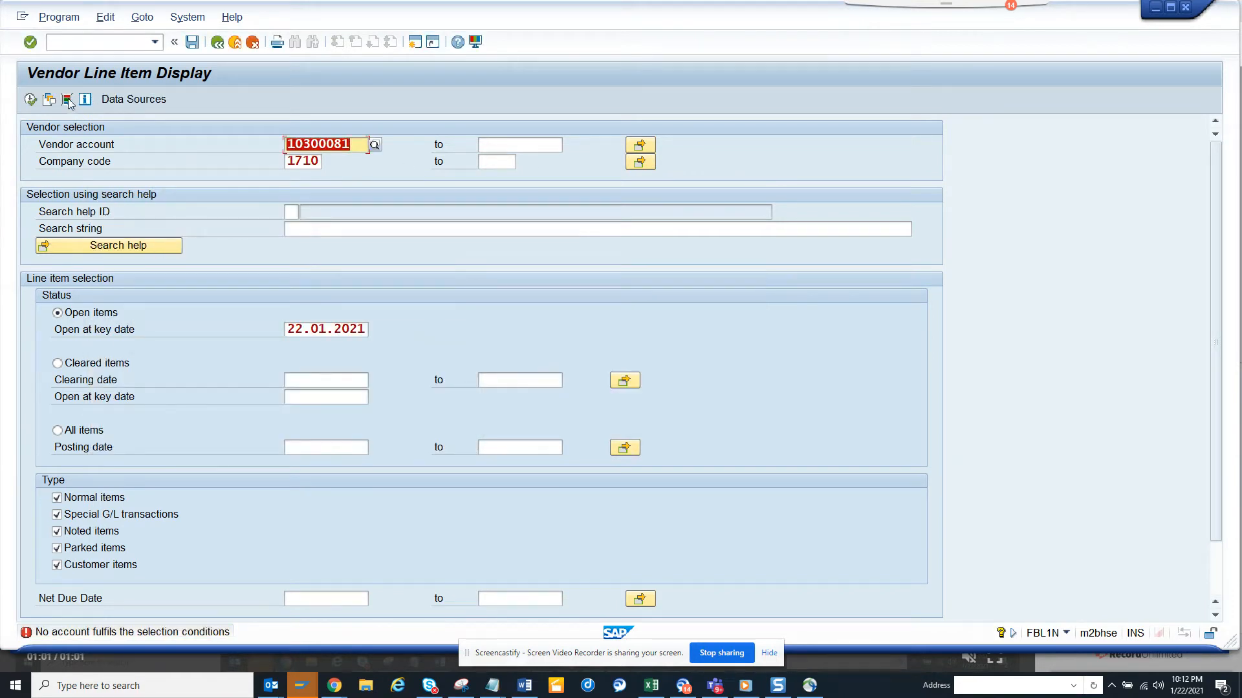
# Add One-time account from the Vendor master tree, rerun, and dismiss the same error.
pyautogui.click(31, 99)
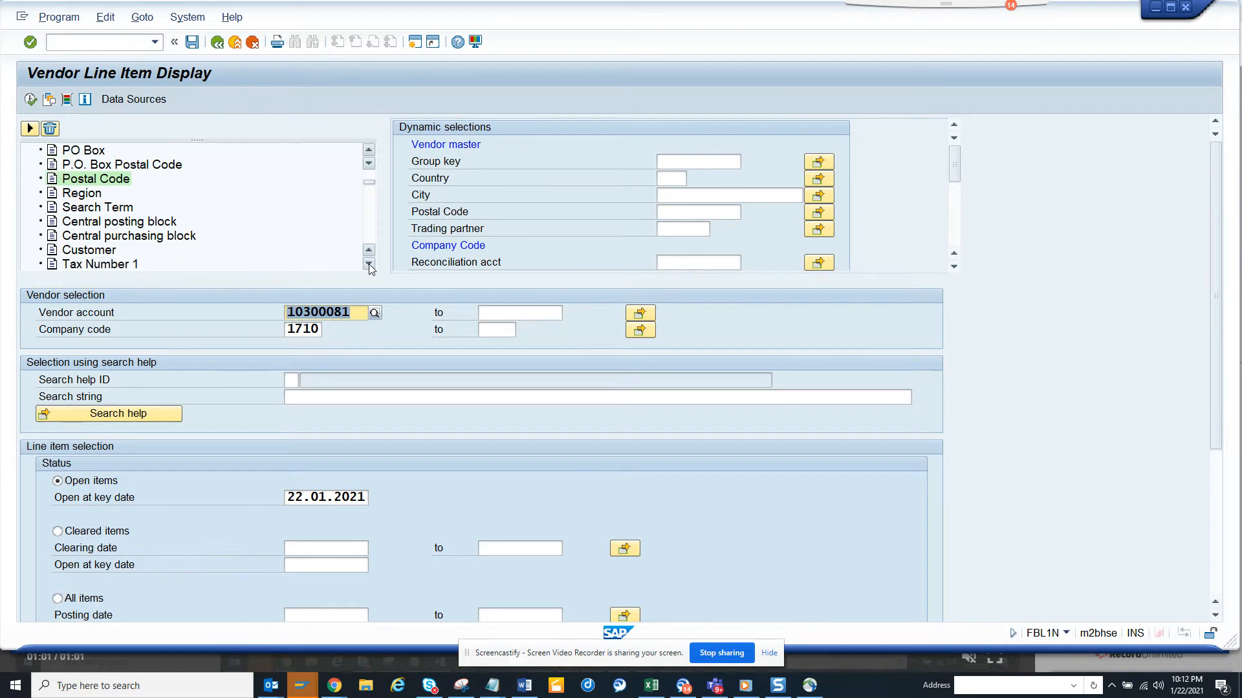
pyautogui.click(368, 264)
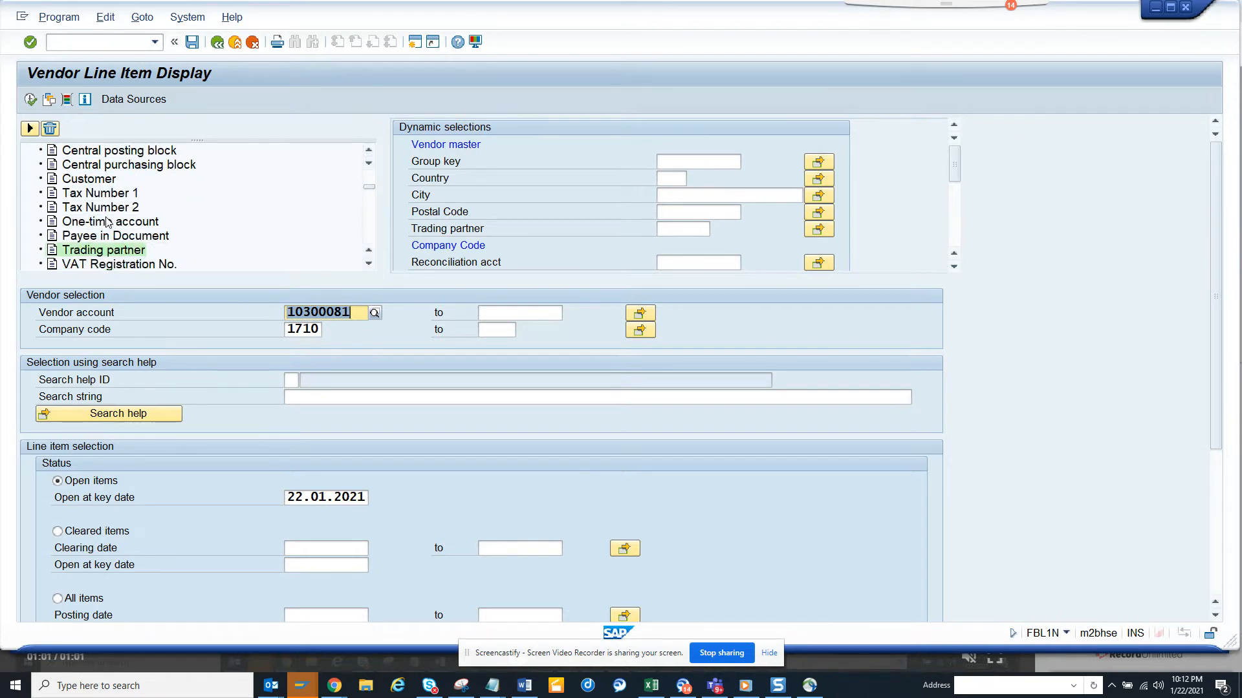
pyautogui.click(109, 222)
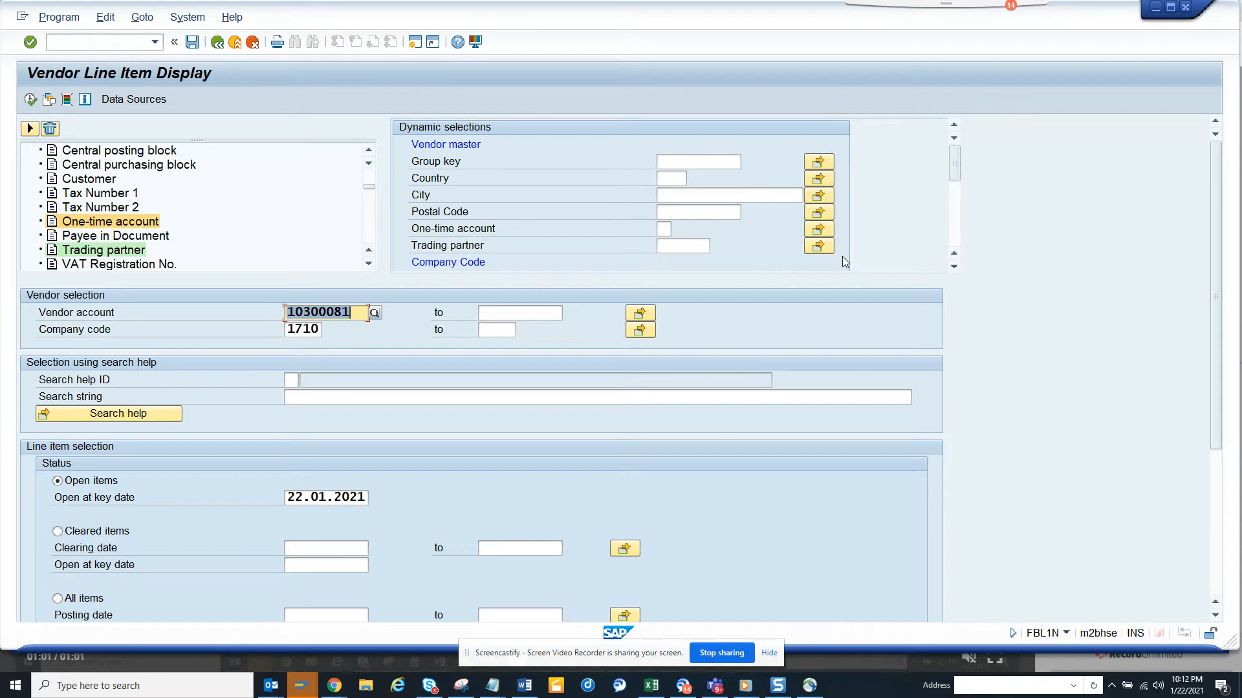
pyautogui.moveTo(663, 230)
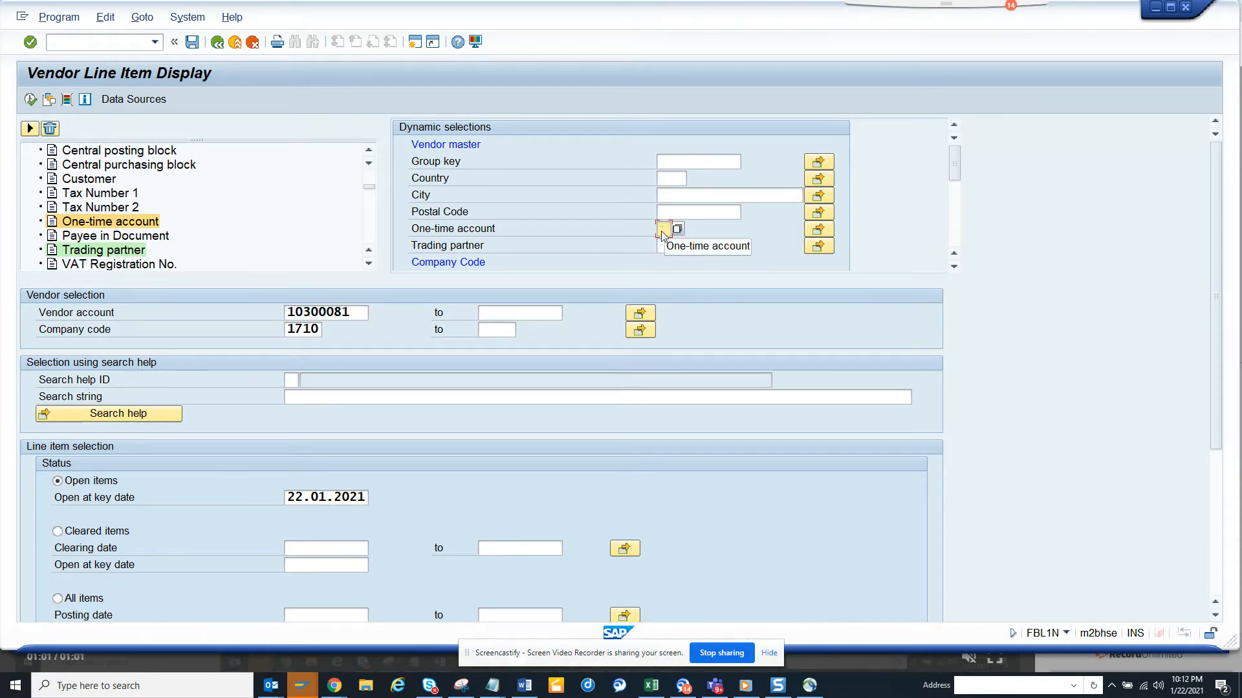
pyautogui.click(663, 229)
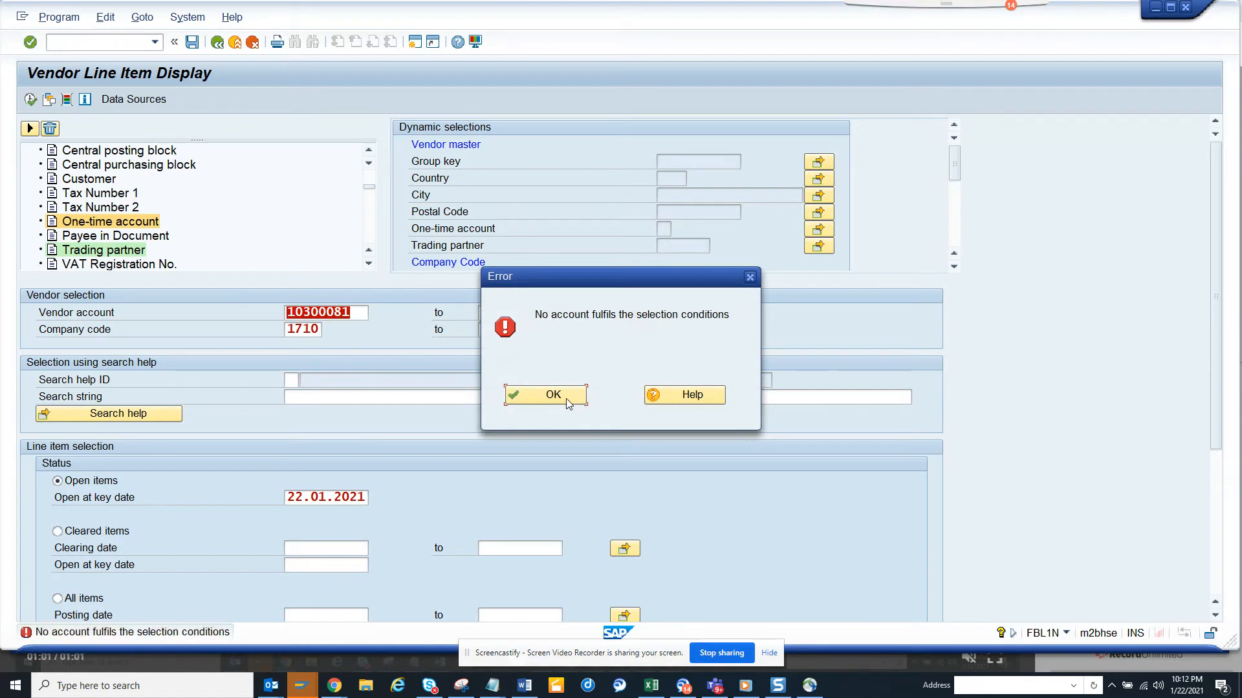
pyautogui.click(544, 395)
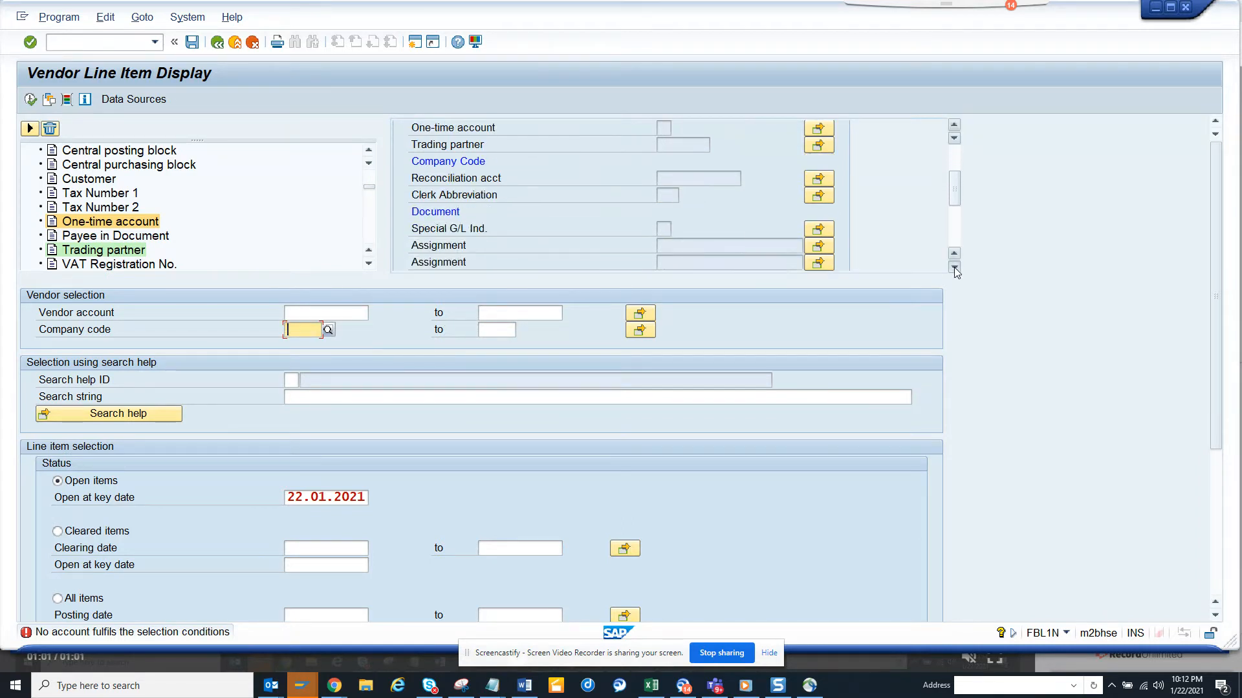
# Tick the One-time account checkbox so the toolbar shows 1 active criterion.
pyautogui.click(953, 271)
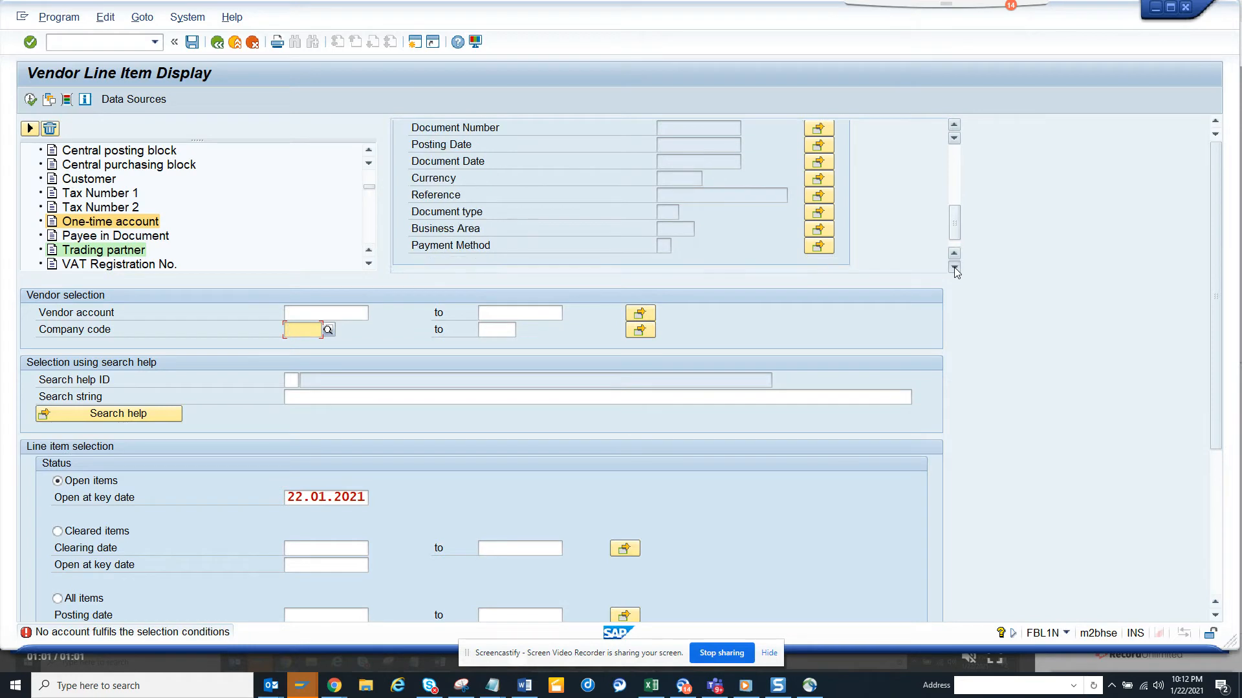
pyautogui.click(953, 269)
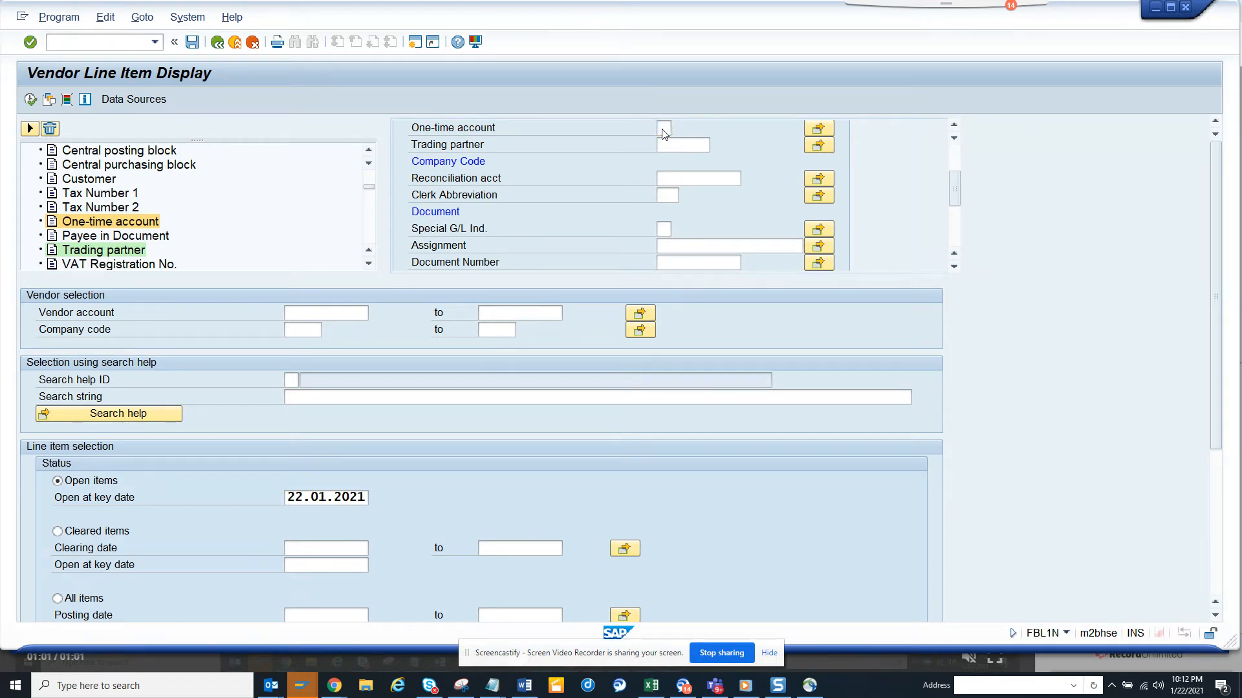
pyautogui.click(663, 127)
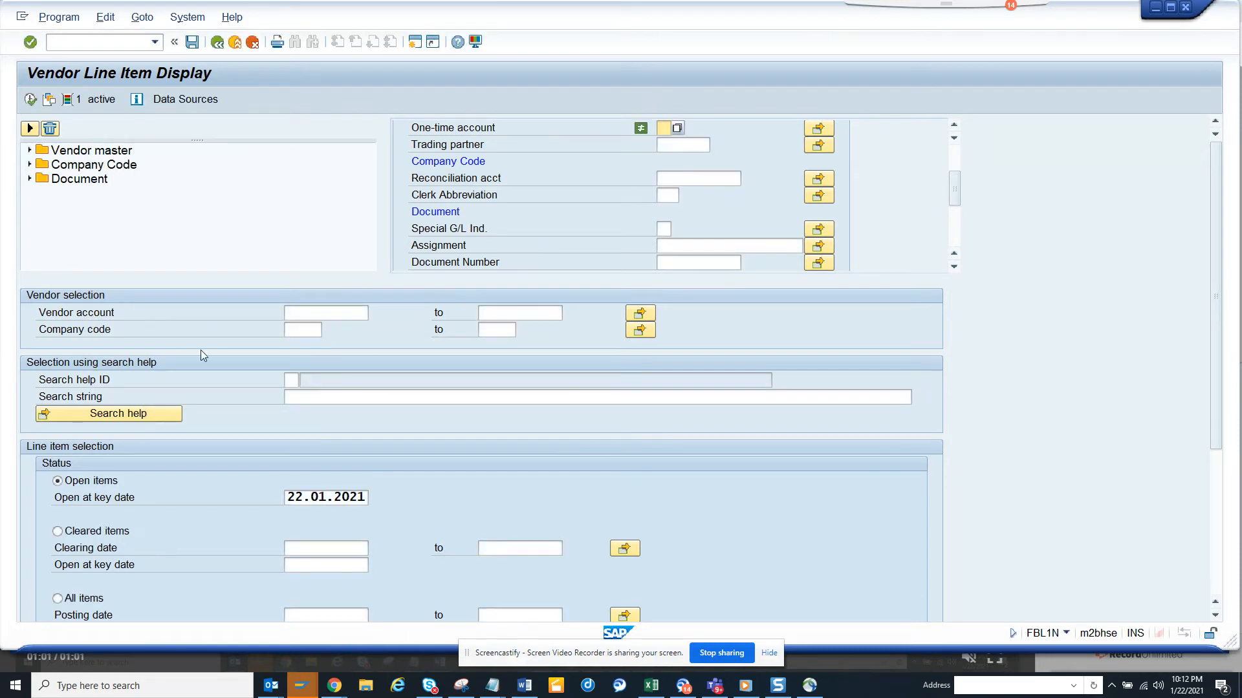
pyautogui.moveTo(44, 212)
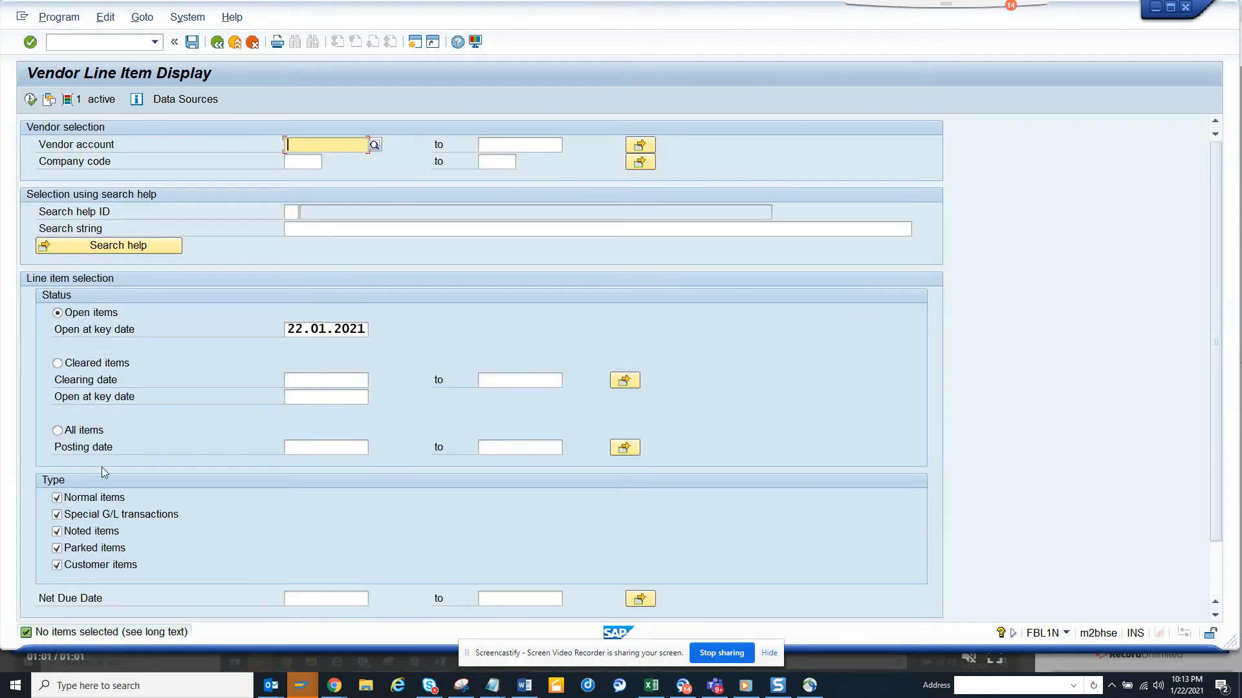
pyautogui.click(57, 430)
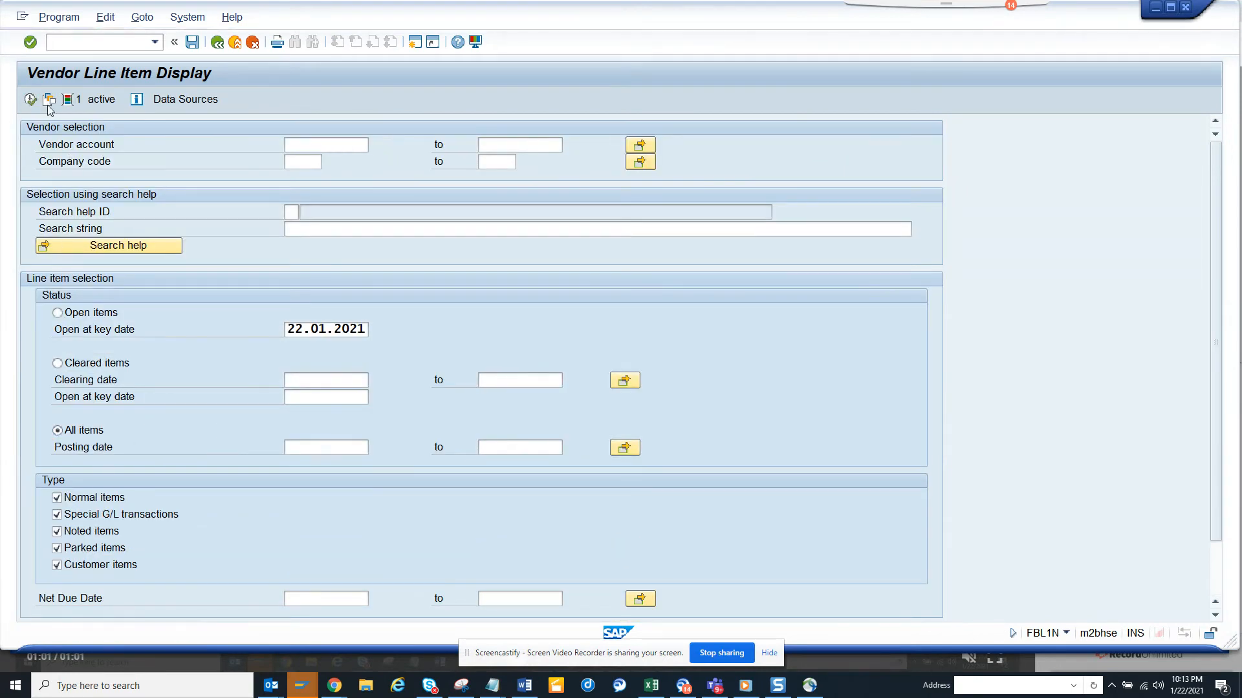
pyautogui.click(31, 99)
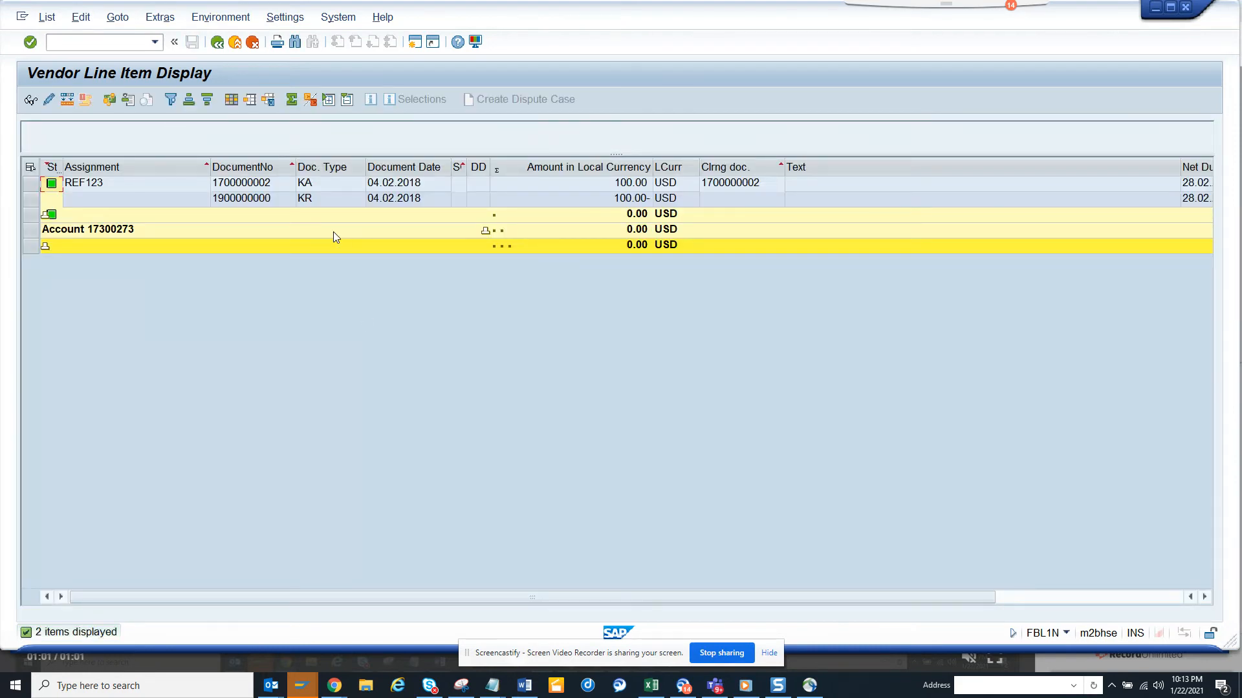
pyautogui.moveTo(379, 241)
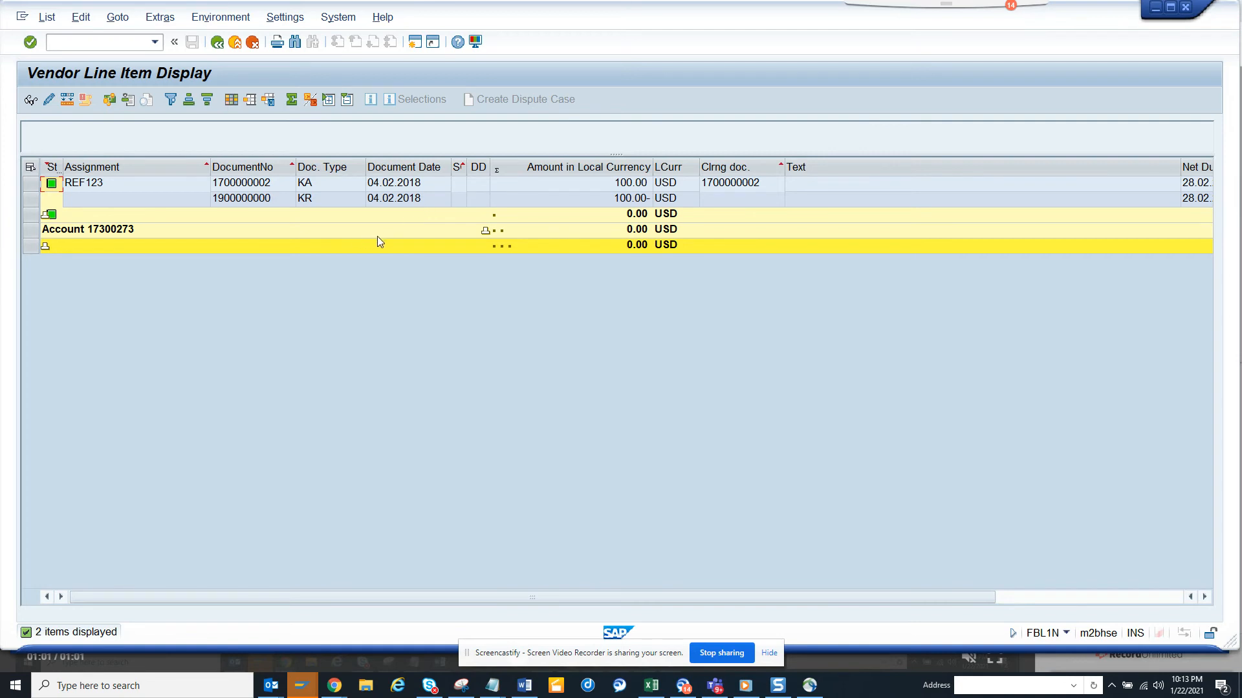
pyautogui.moveTo(649, 415)
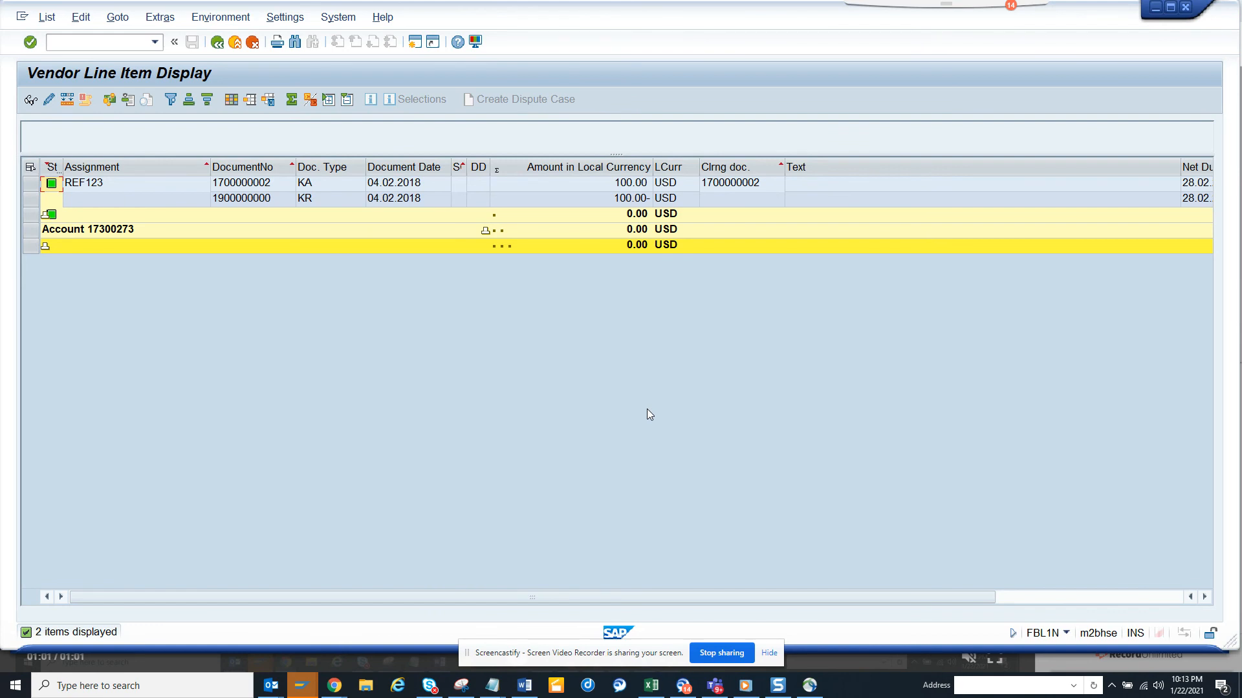
pyautogui.moveTo(686, 482)
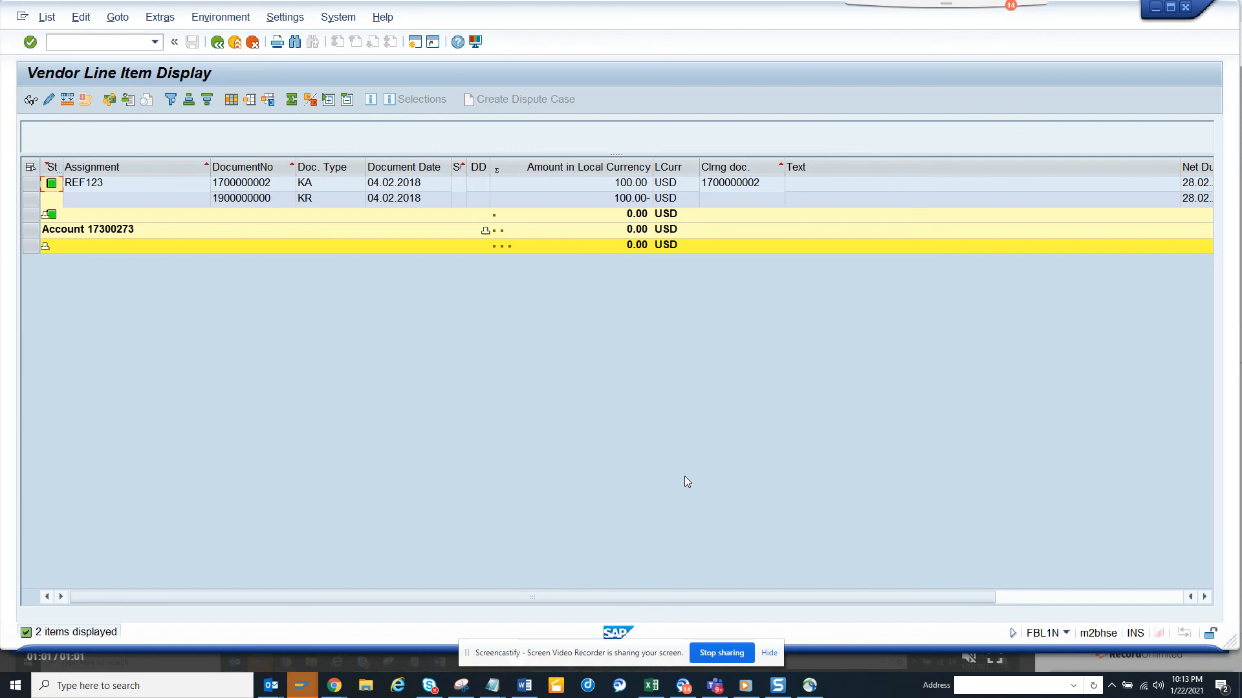
pyautogui.moveTo(728, 592)
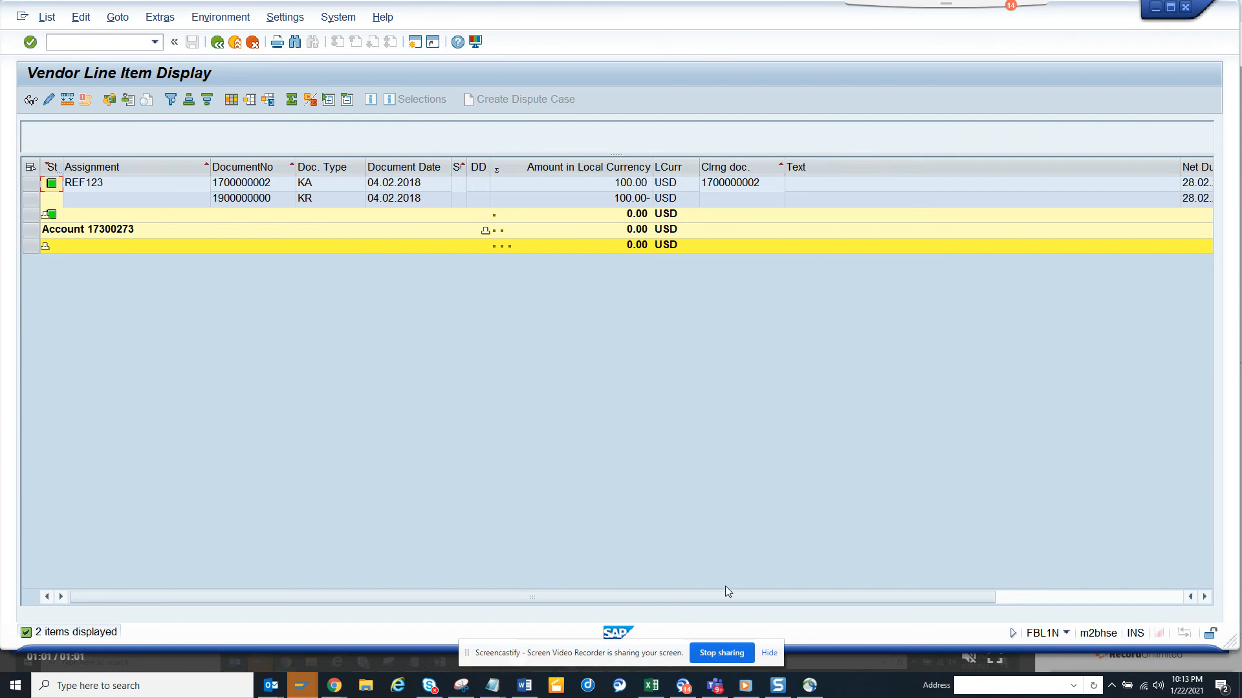
pyautogui.moveTo(719, 653)
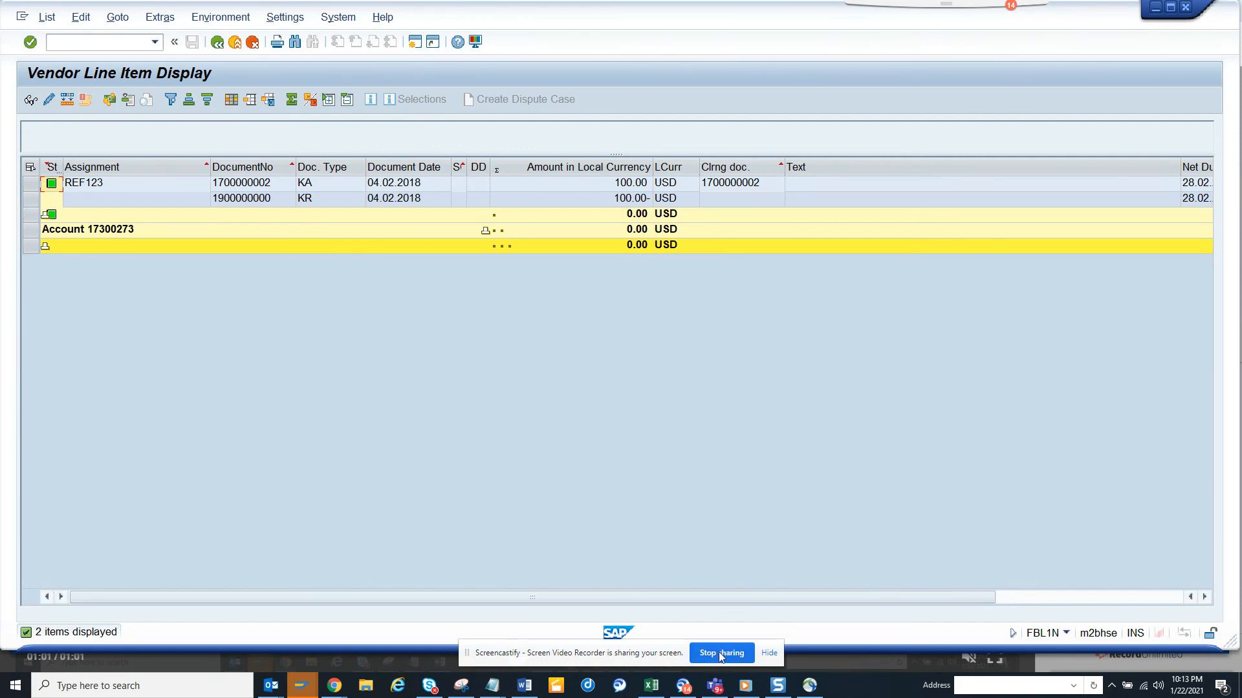